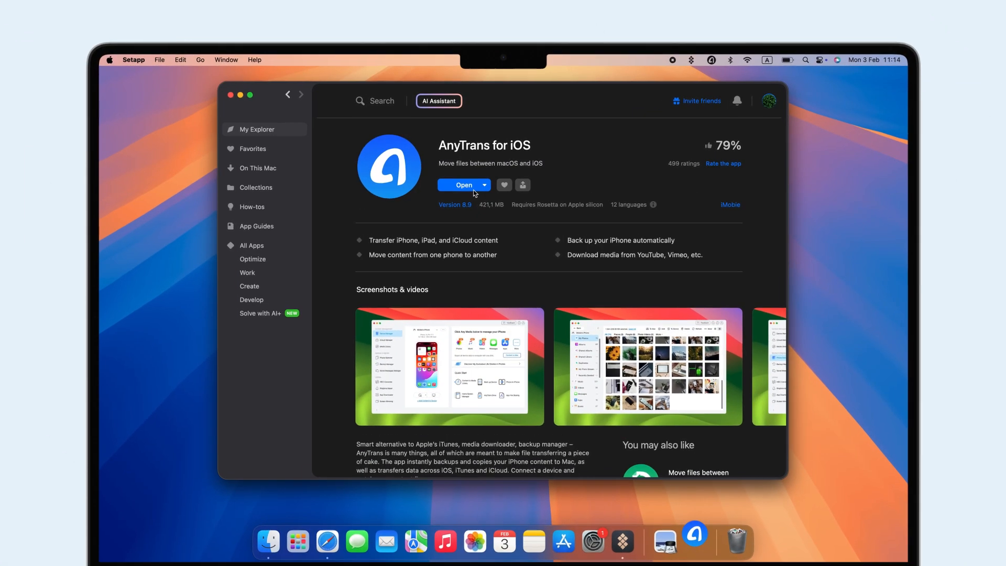
Step: Launch AnyTrans for iOS and bring up its export-to-Mac categories
click(464, 185)
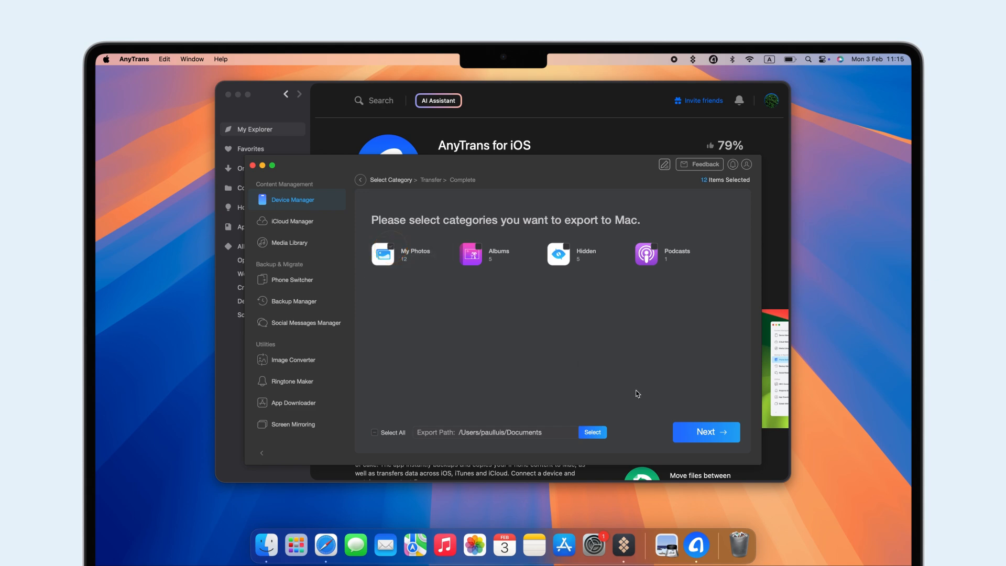
click(706, 431)
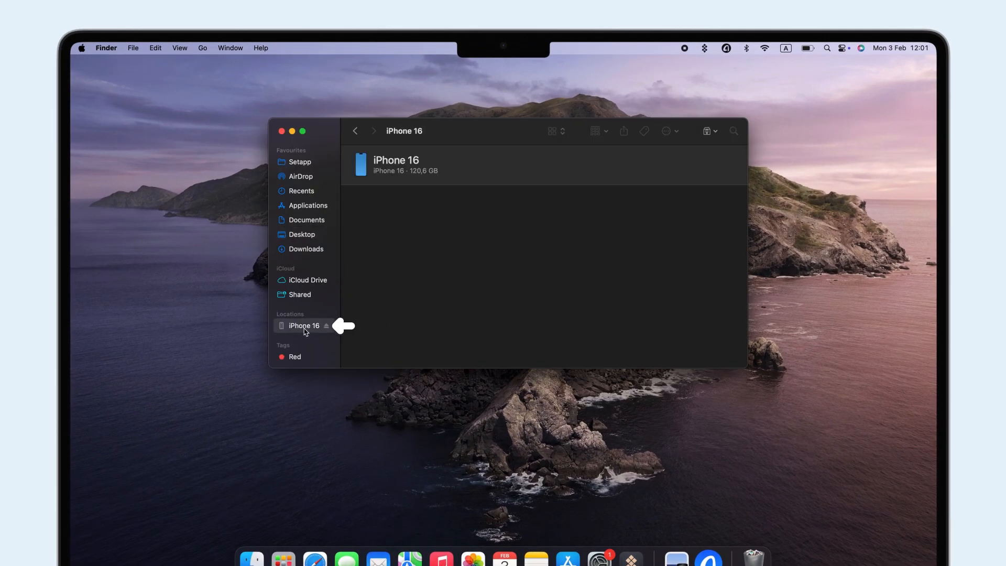
Step: Turn on photo syncing from Photos for iPhone 16 in Finder and apply
click(304, 326)
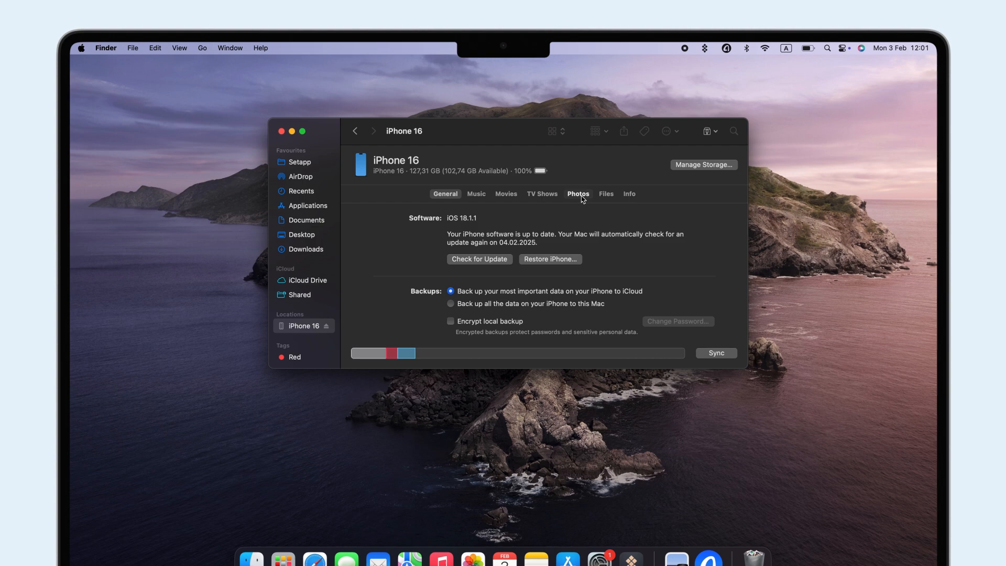
click(577, 194)
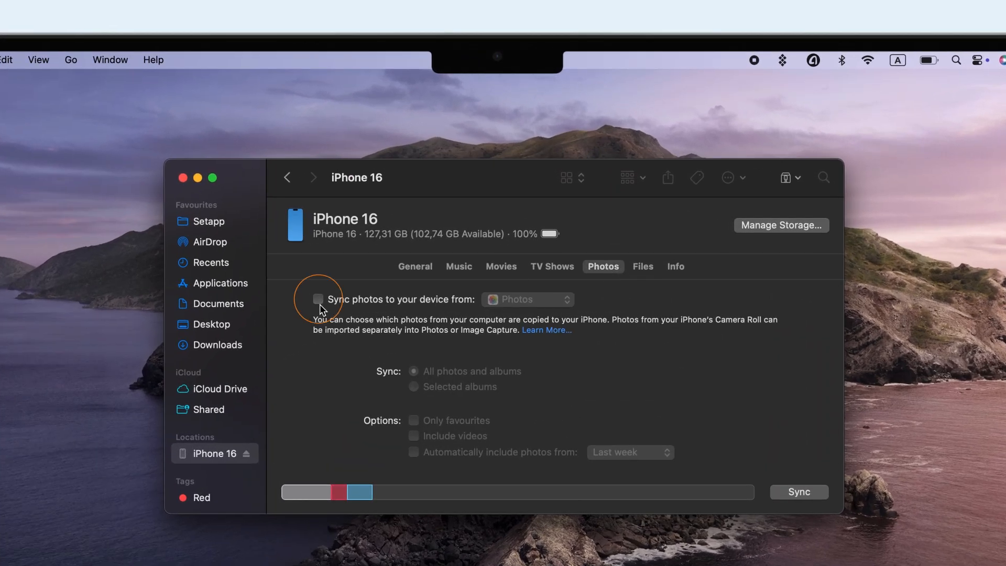
click(319, 299)
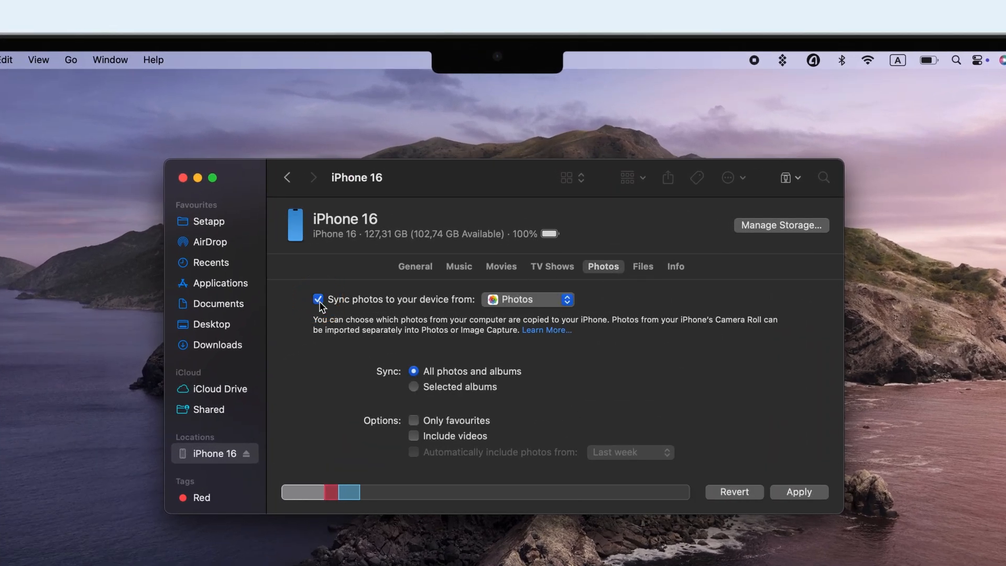
click(798, 491)
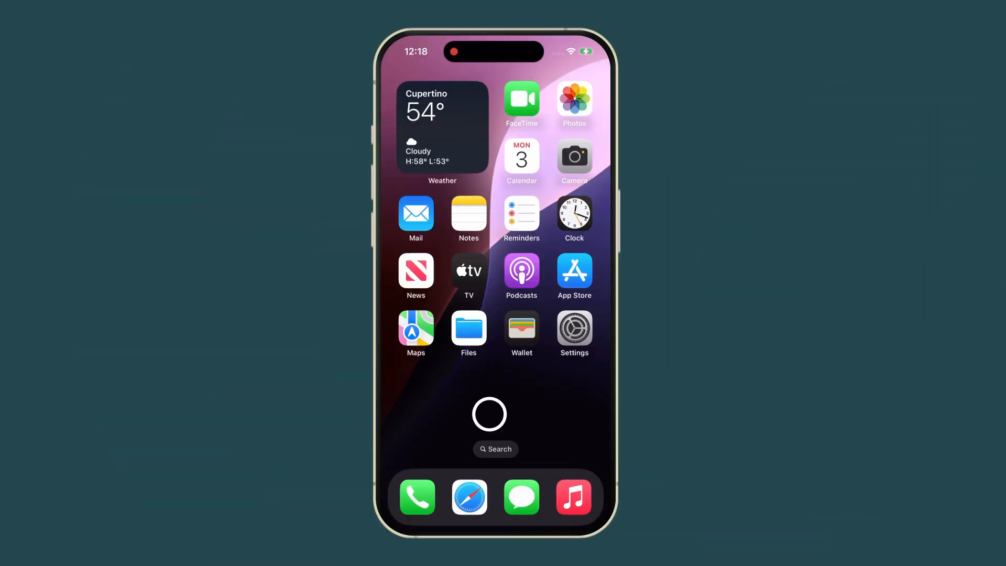
Step: Open the iPhone's Photos settings and toggle iCloud Photos
click(574, 328)
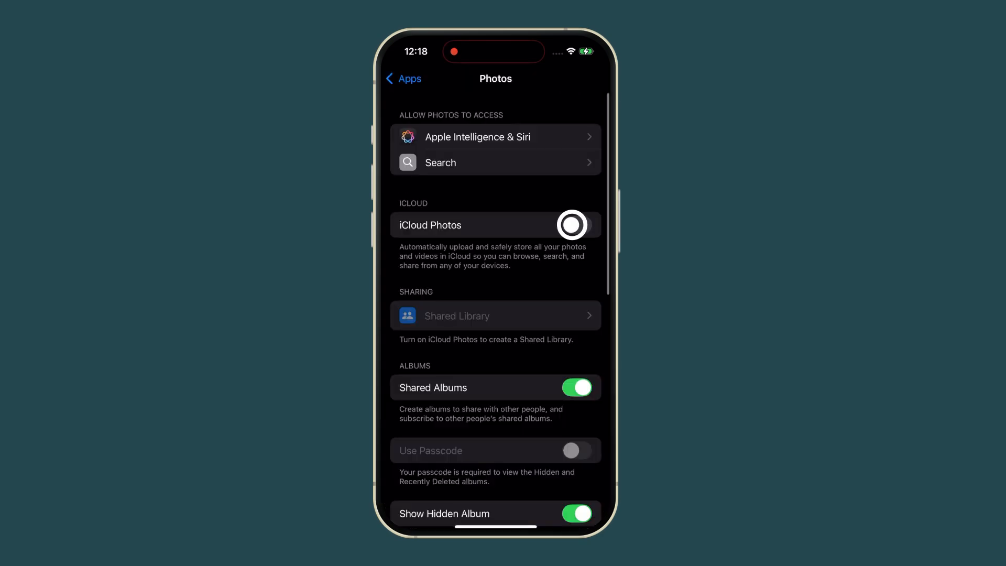
click(571, 225)
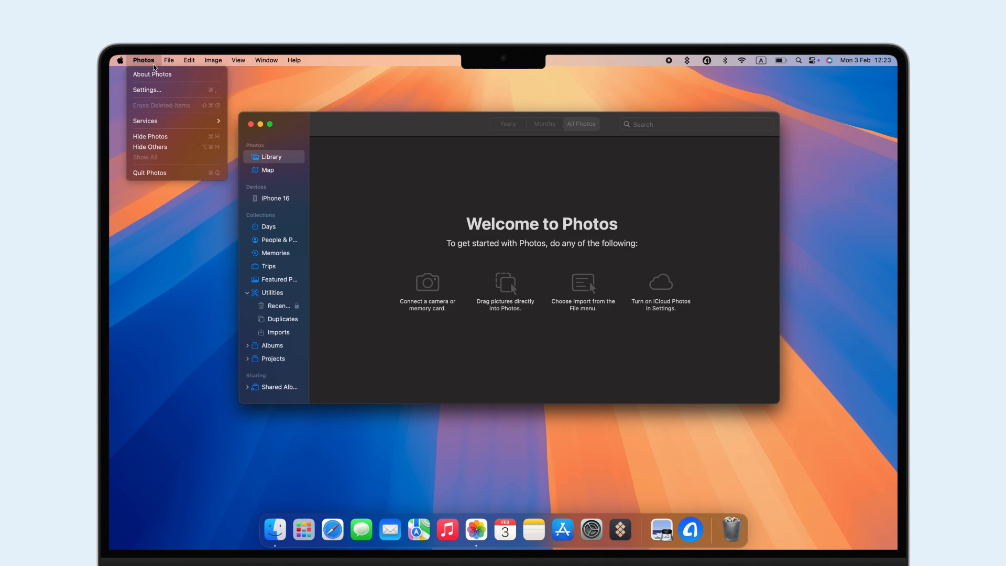
Step: Enable iCloud Photos in the Mac Photos settings, then close the window
click(146, 89)
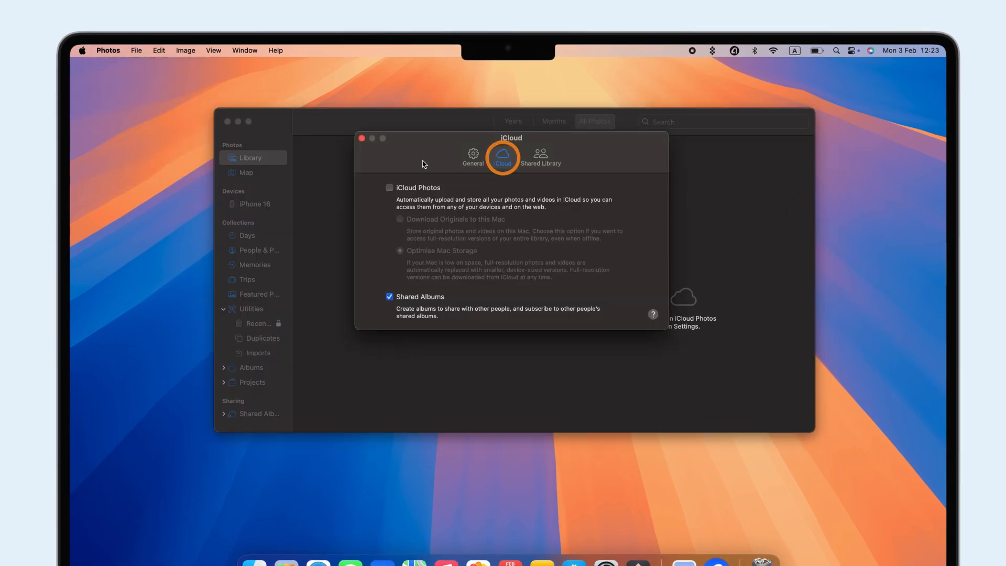
click(390, 188)
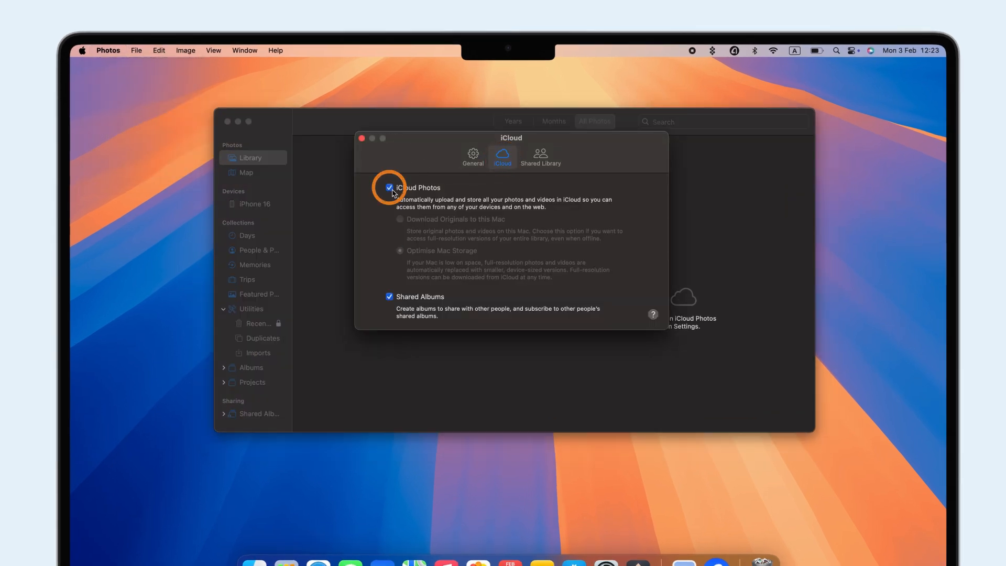
click(390, 188)
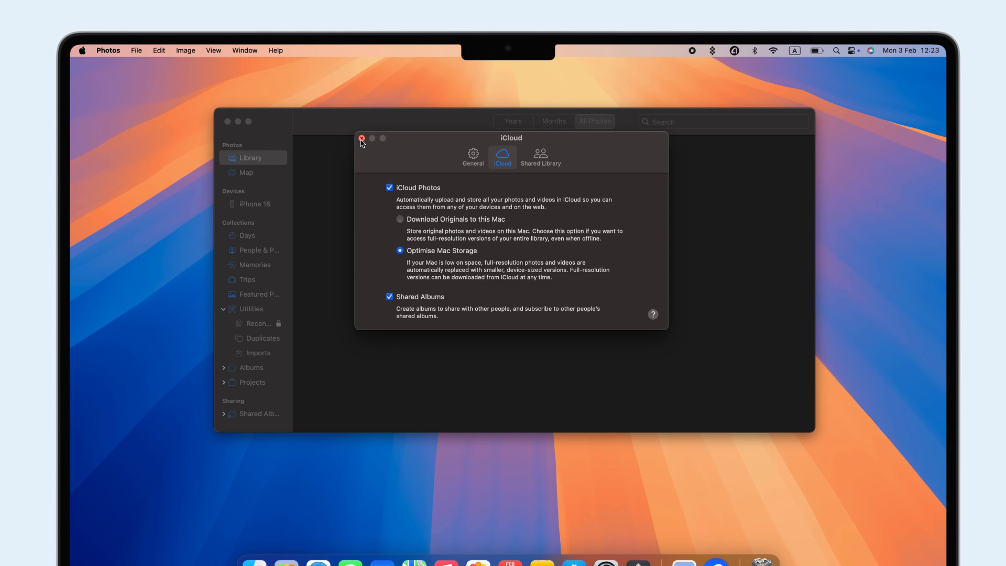
click(361, 138)
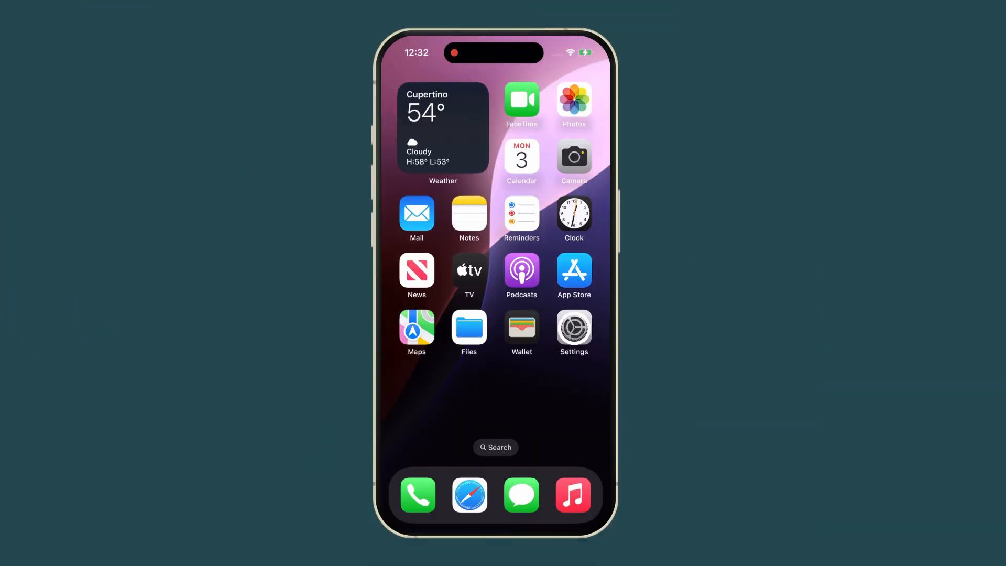
Step: Set AirDrop receiving options on the iPhone and AirDrop a photo to the Mac
click(573, 327)
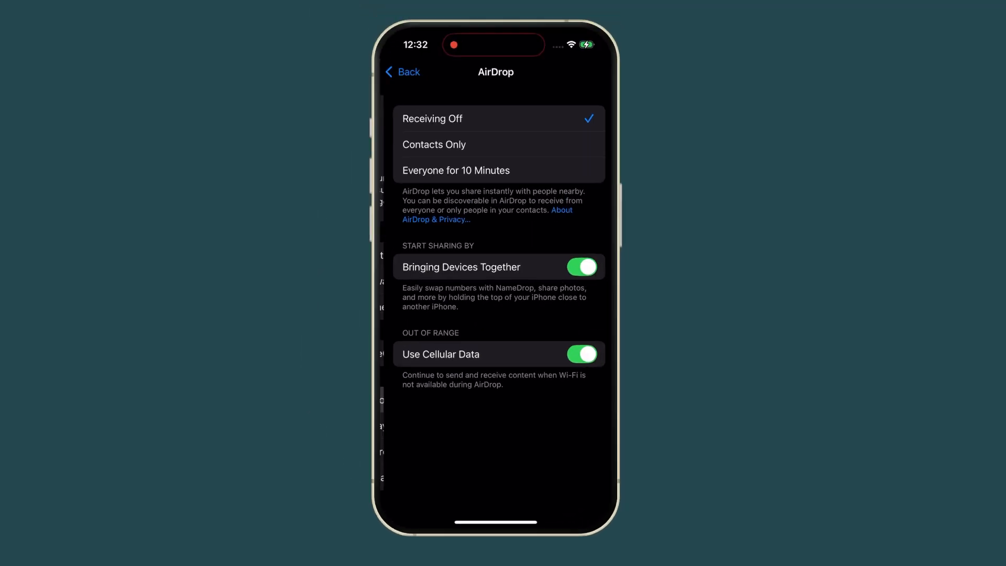
click(455, 170)
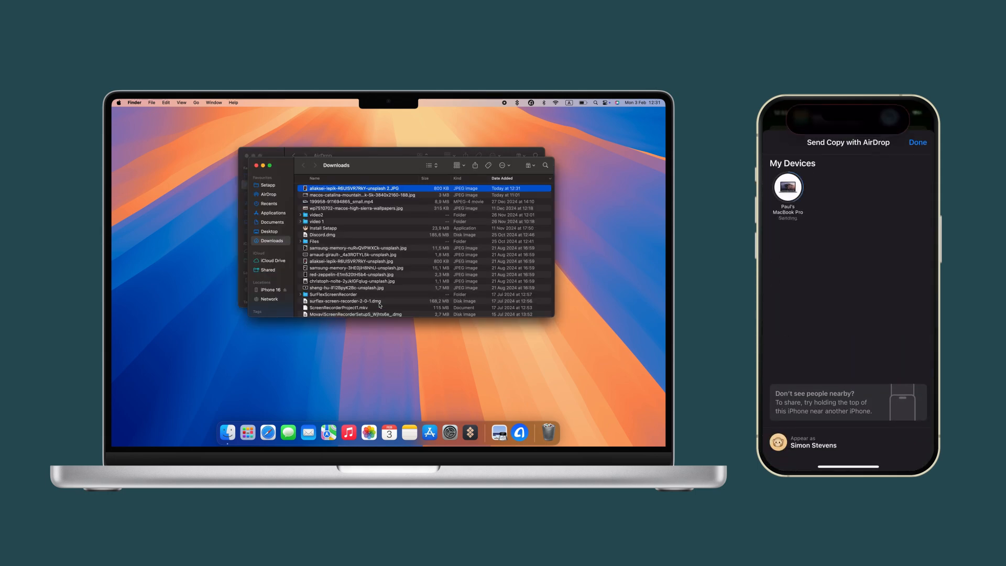
click(268, 194)
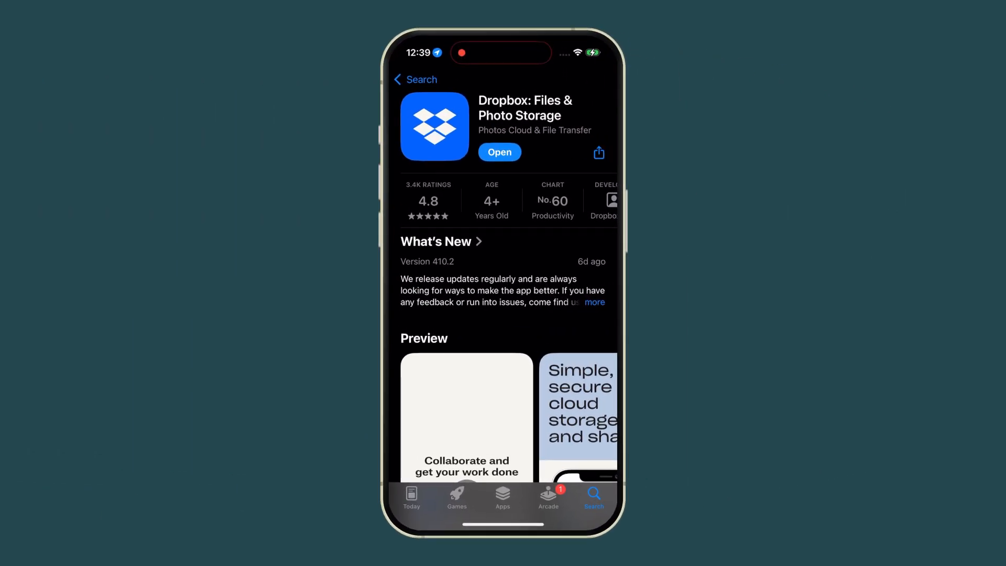
Step: Launch Dropbox and upload two files to the All files folder
click(500, 152)
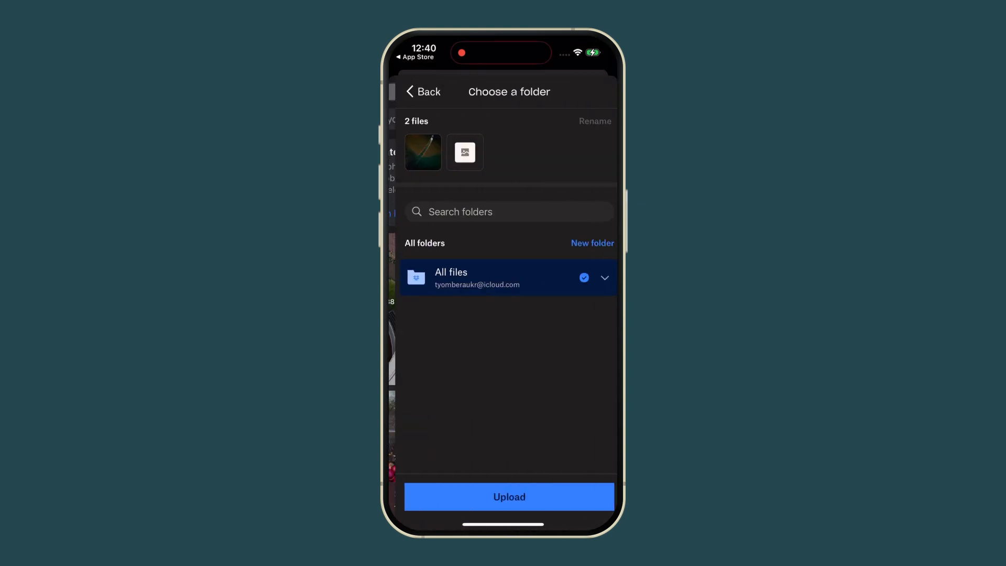
click(509, 497)
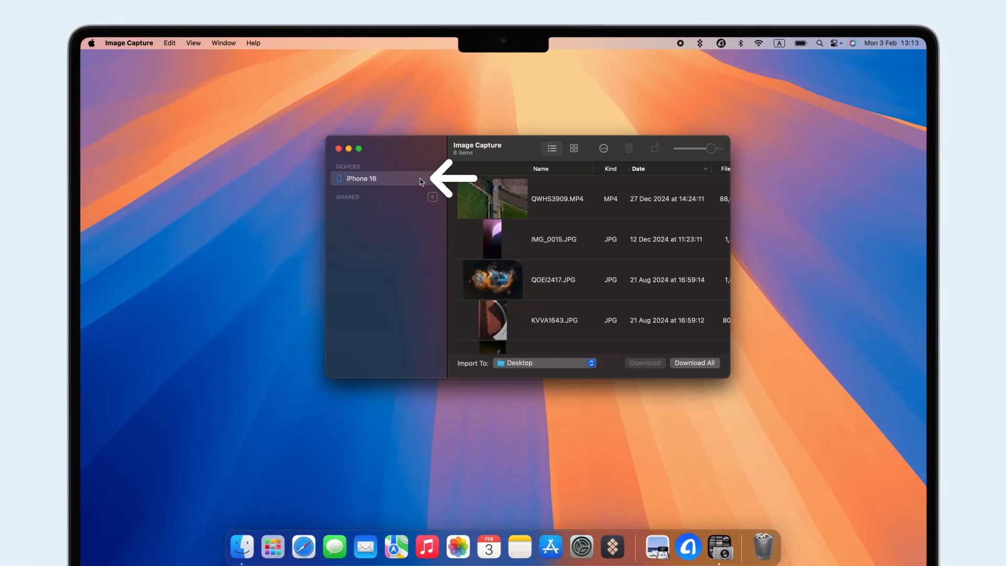
Step: Select iPhone 16 in Image Capture to list its eight photos and videos
click(554, 239)
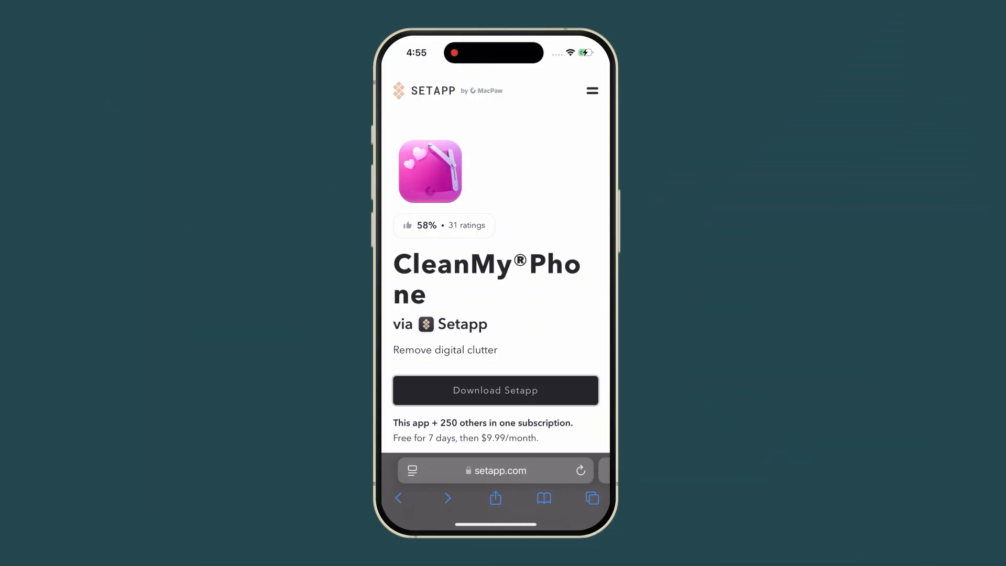
Step: Get CleanMy Phone from the App Store and launch it
click(495, 390)
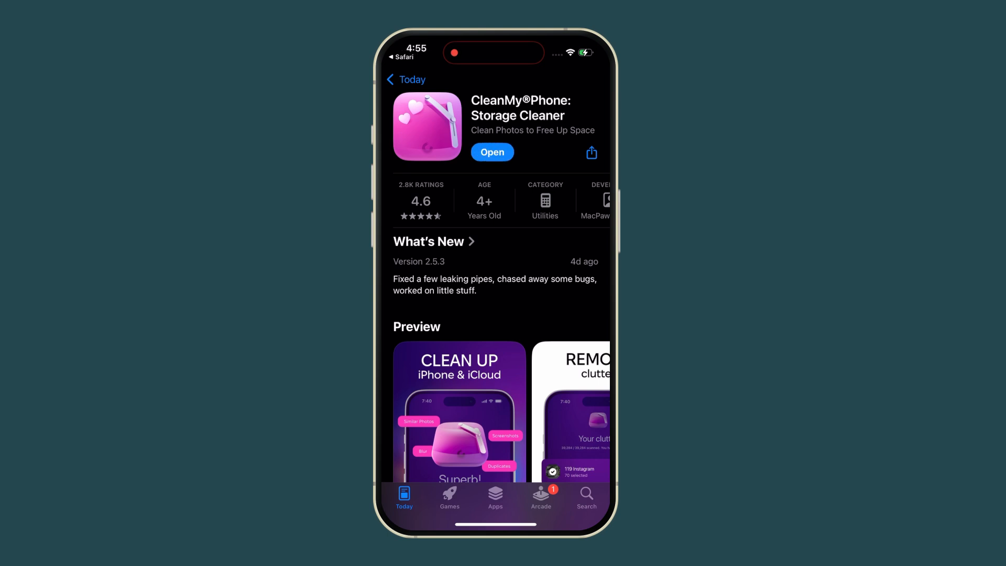
click(492, 152)
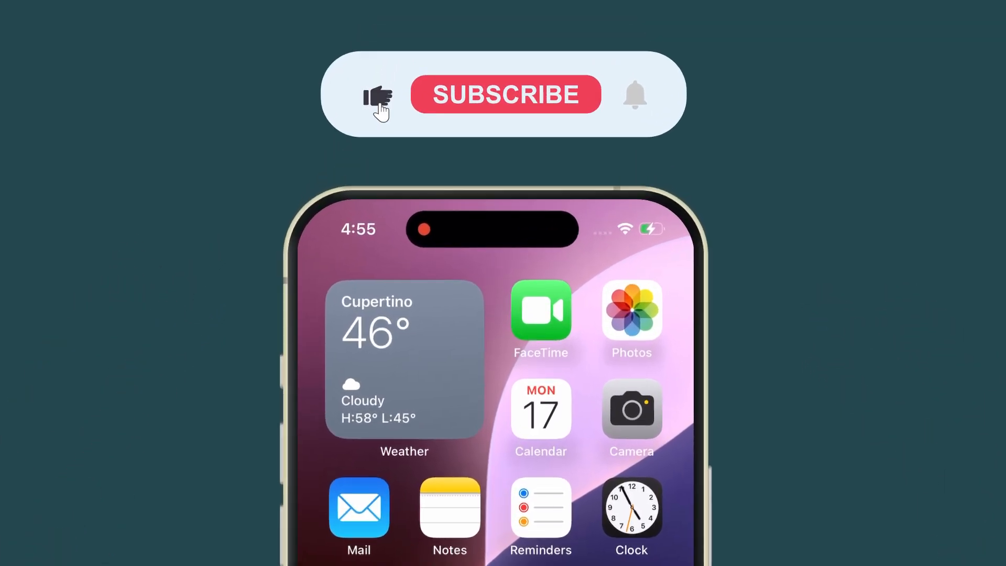
click(505, 94)
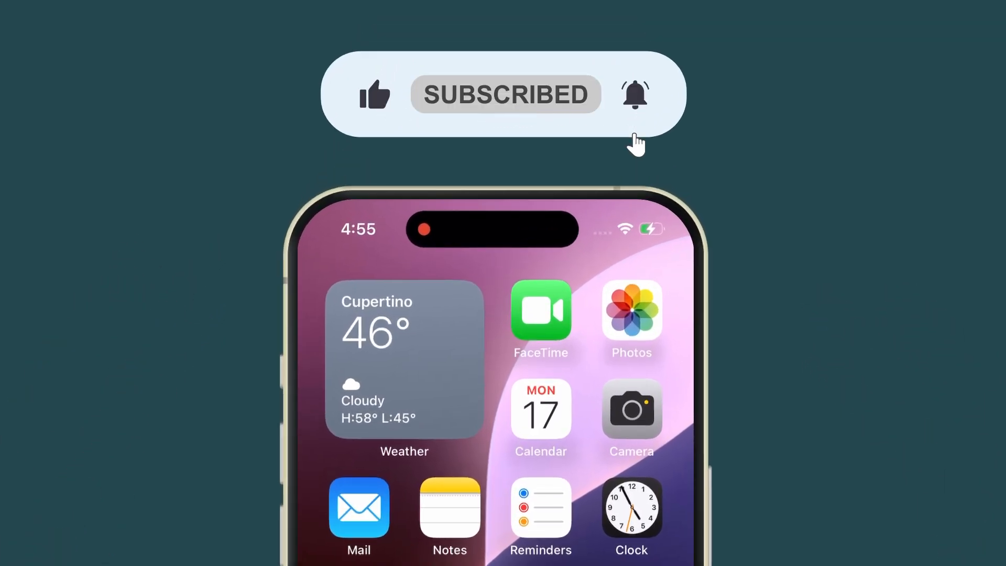